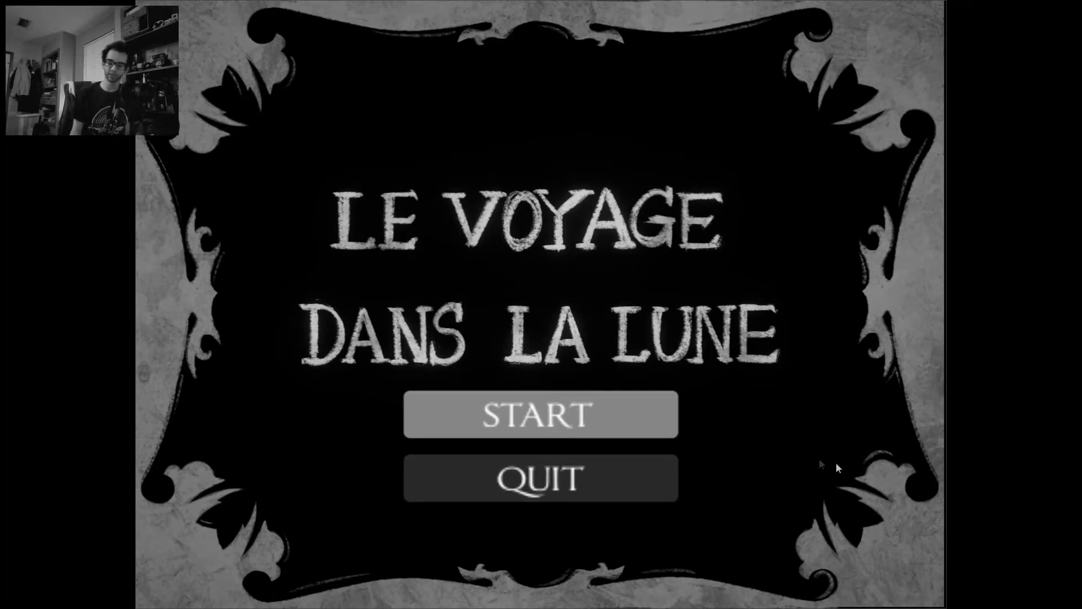
# Start the game from the title menu, landing the character on the first level's rooftop.
pyautogui.click(540, 415)
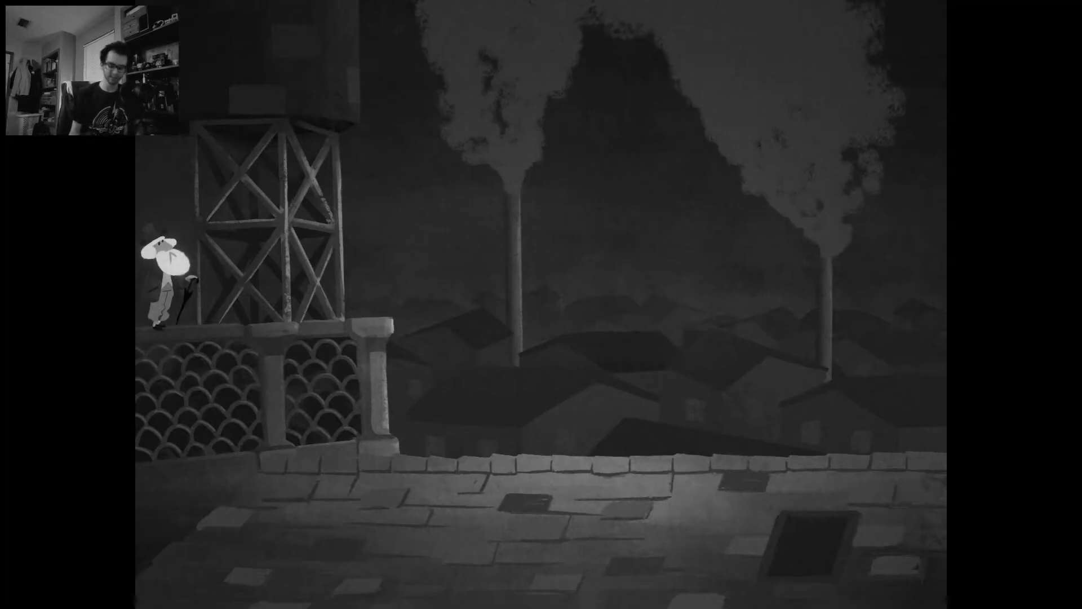